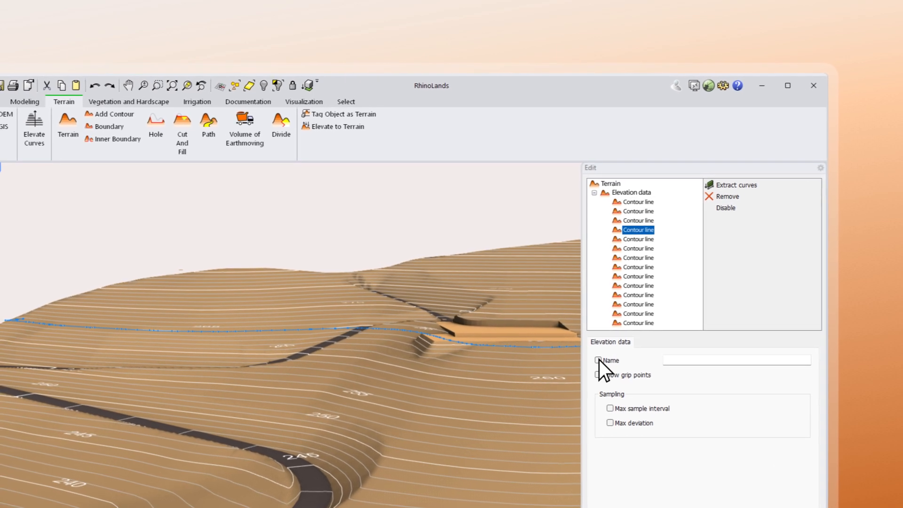
# Step: Name the selected terrain contour line Contour_265m
pyautogui.write('Conto')
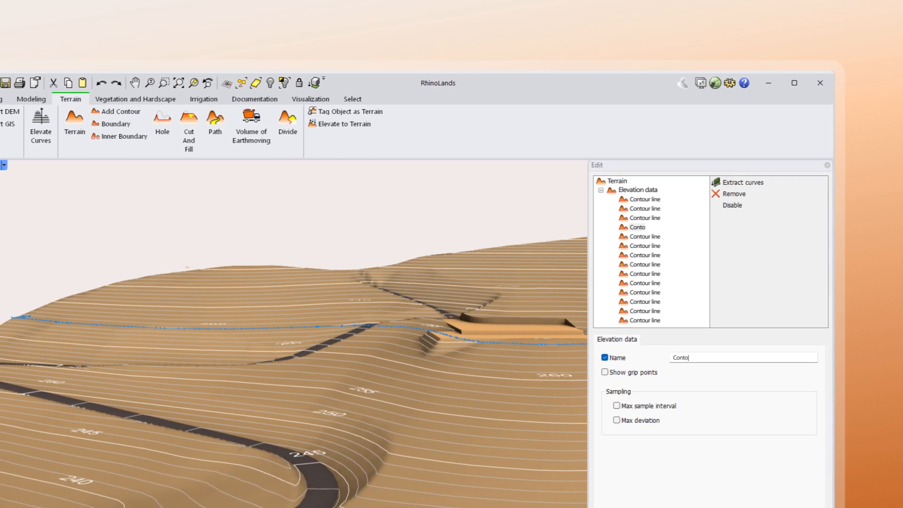
pyautogui.write('Contour_265m')
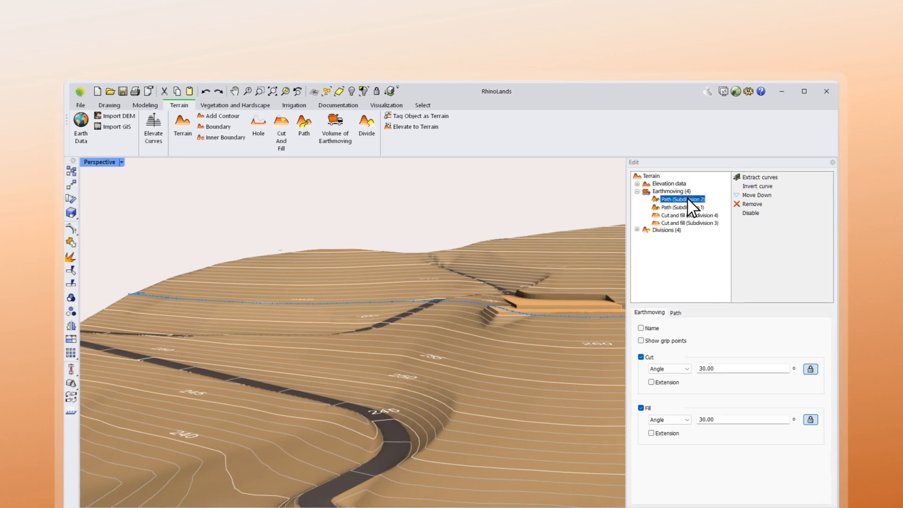
# Step: Set the Path (Subdivision 2) road justification to Right, keeping its 6.00 width
pyautogui.click(676, 314)
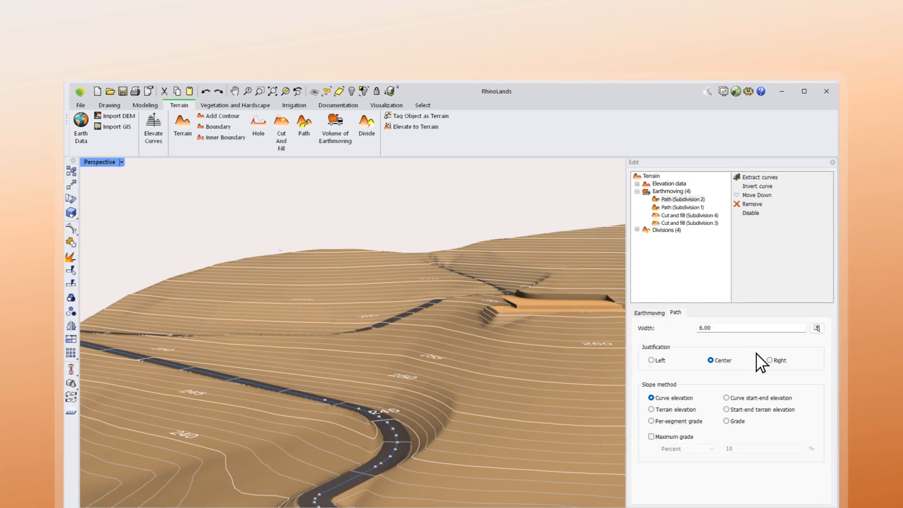
pyautogui.click(757, 360)
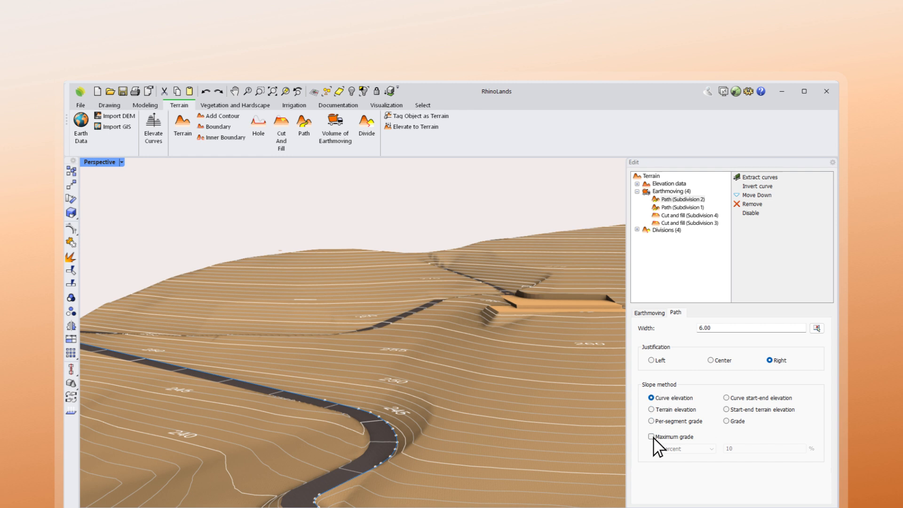
# Step: Give the road path a Grade slope method as Rise/Run with a 15.00 run (6.67%)
pyautogui.click(695, 313)
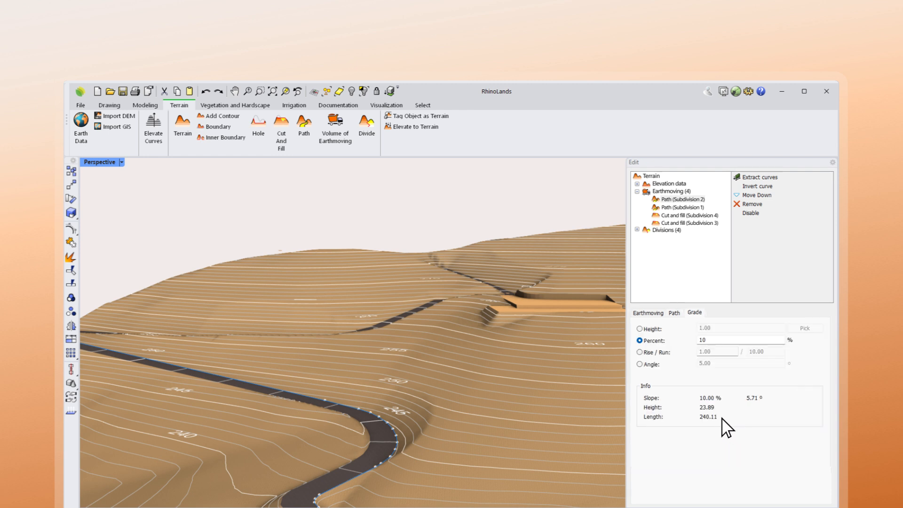
pyautogui.click(639, 352)
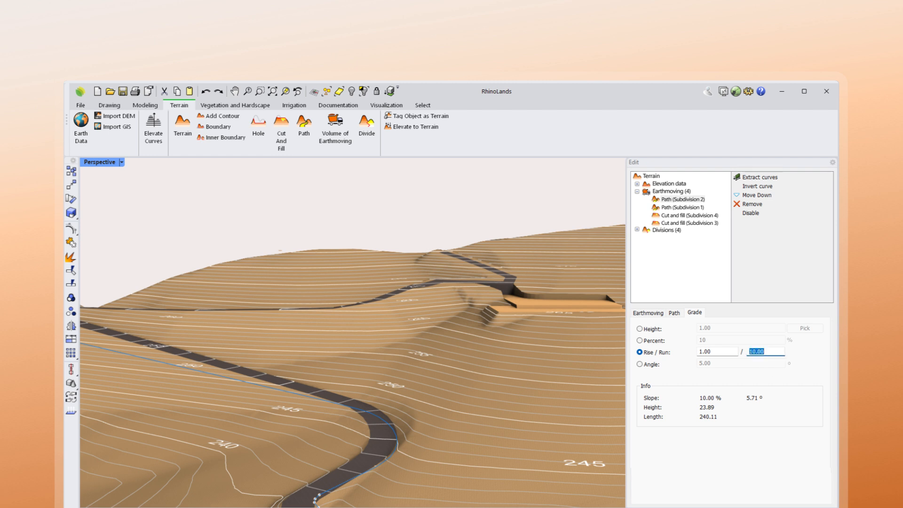
pyautogui.write('15.00')
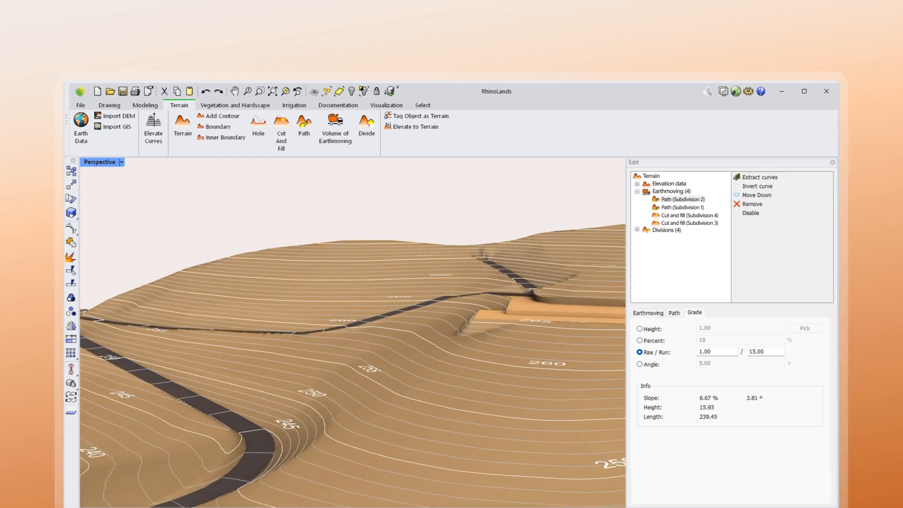
# Step: Unlink the Cut and fill (Subdivision 3) angles and set its cut angle to 30°
pyautogui.click(690, 222)
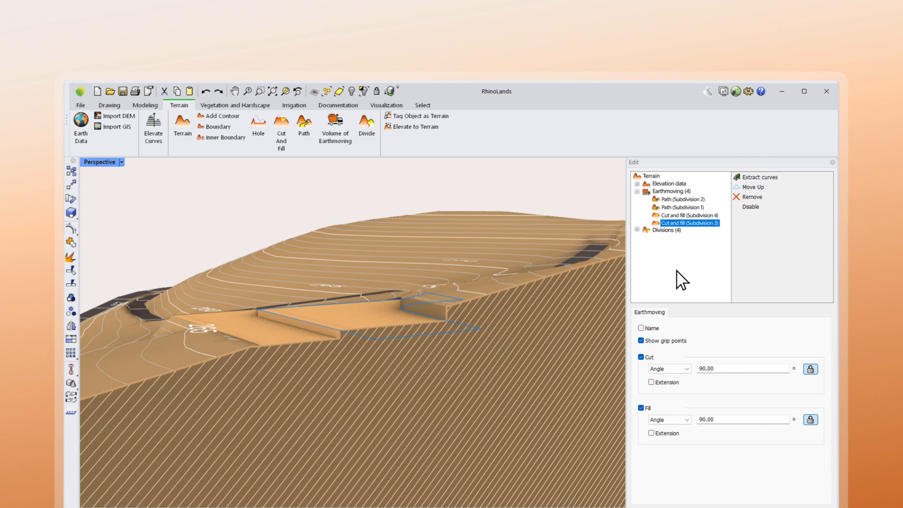
pyautogui.click(669, 368)
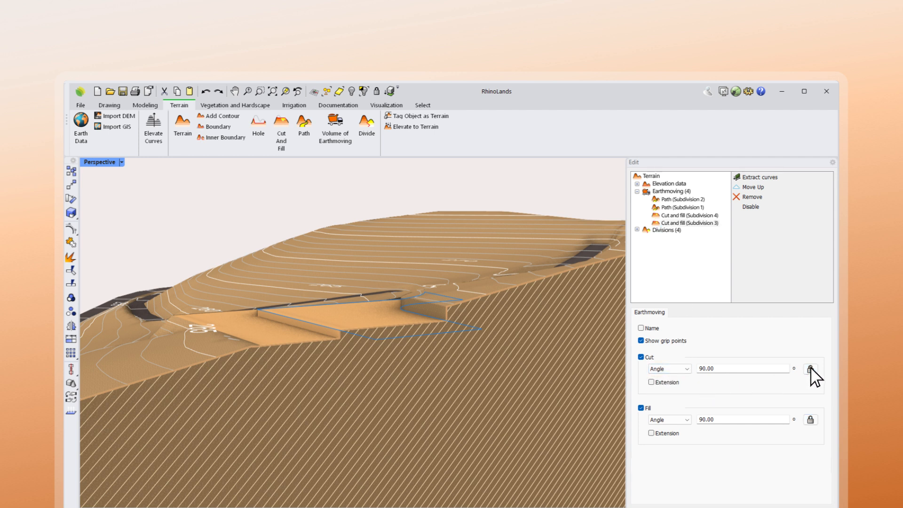
pyautogui.write('30')
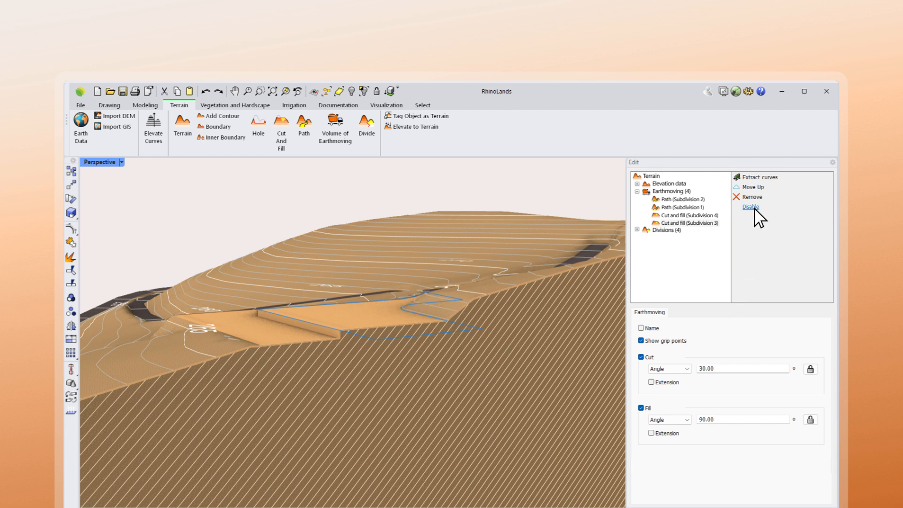
# Step: Disable and re-enable Cut and fill (Subdivision 3) in the earthmoving list
pyautogui.click(751, 207)
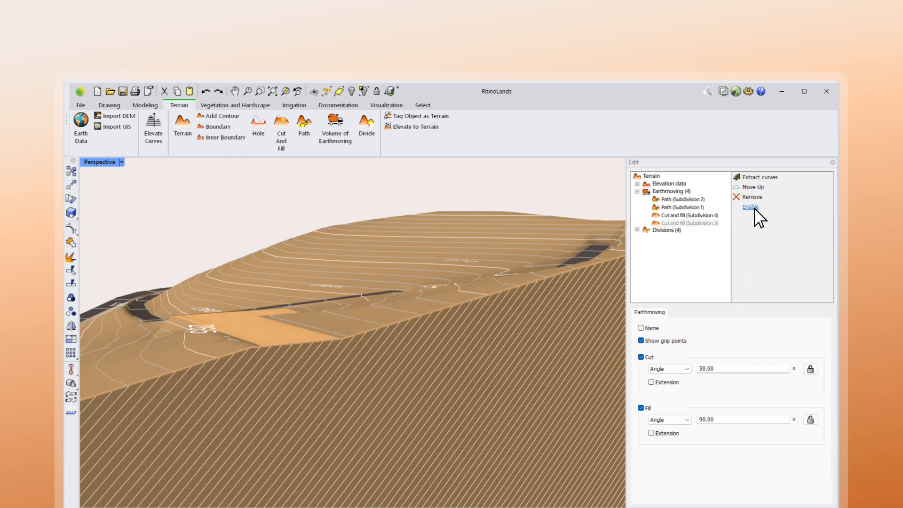
pyautogui.click(751, 206)
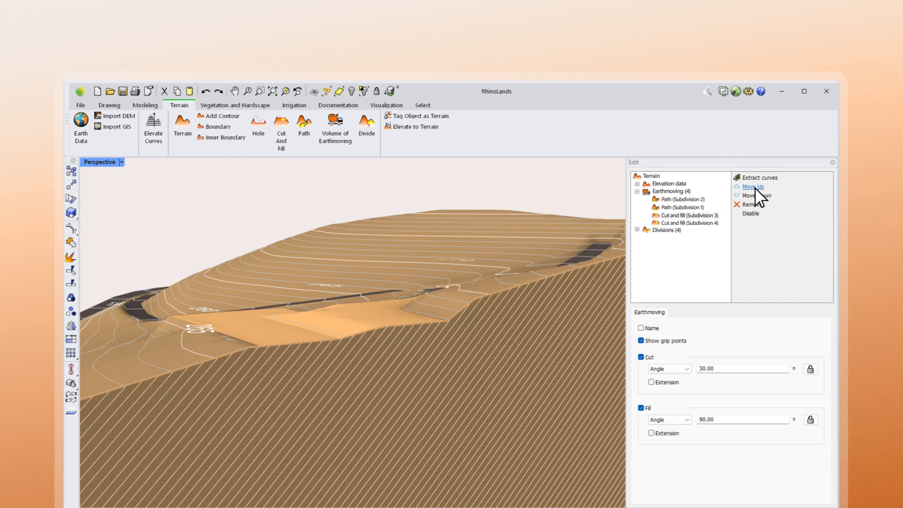
pyautogui.moveTo(764, 198)
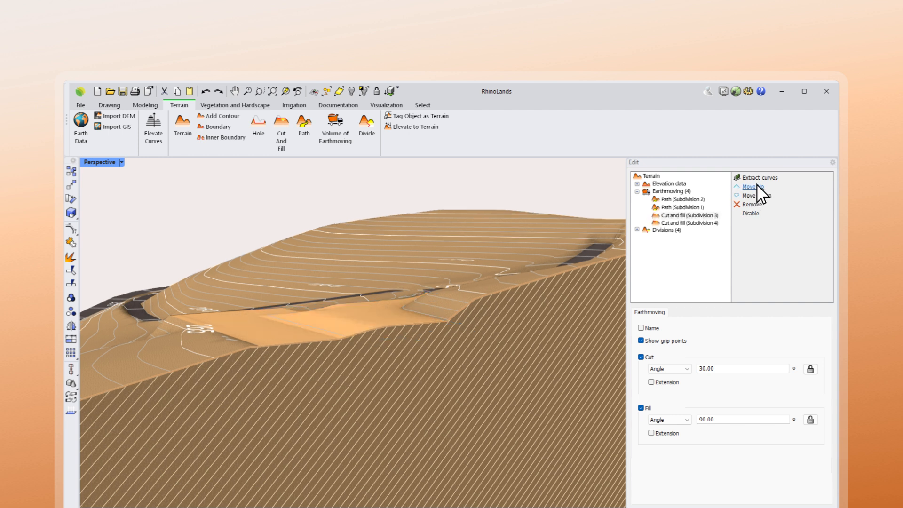